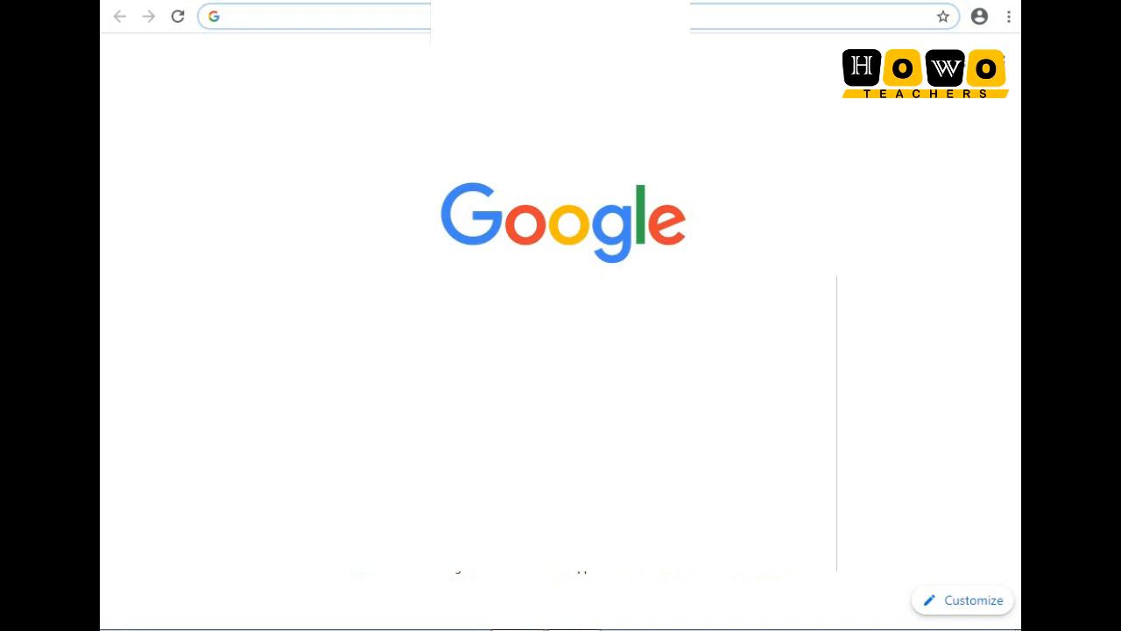
# - Navigate Chrome to the router's admin page at 192.168.1.1
pyautogui.write('192.168.1.1')
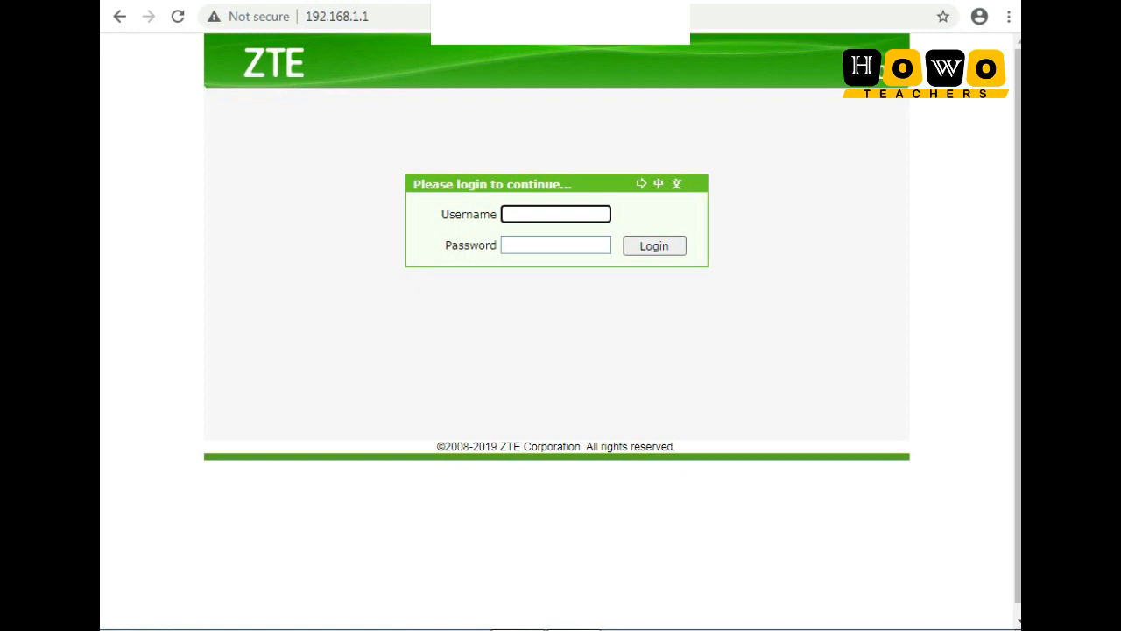
# - Log in to the router as admin, landing on the Device Information status page
pyautogui.write('ad')
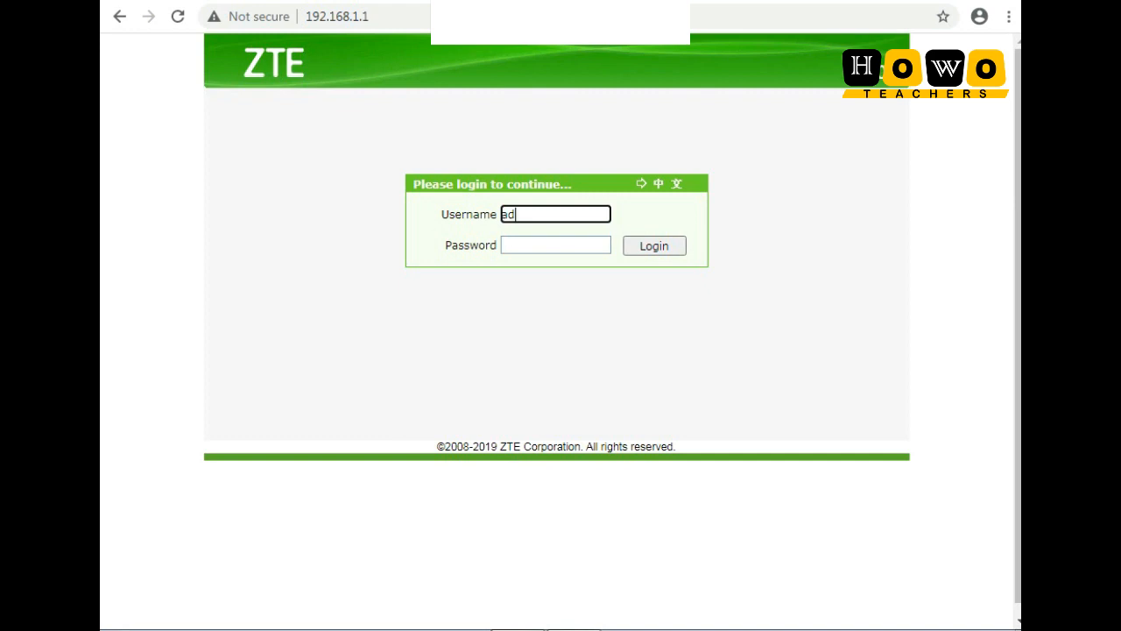
pyautogui.write('min')
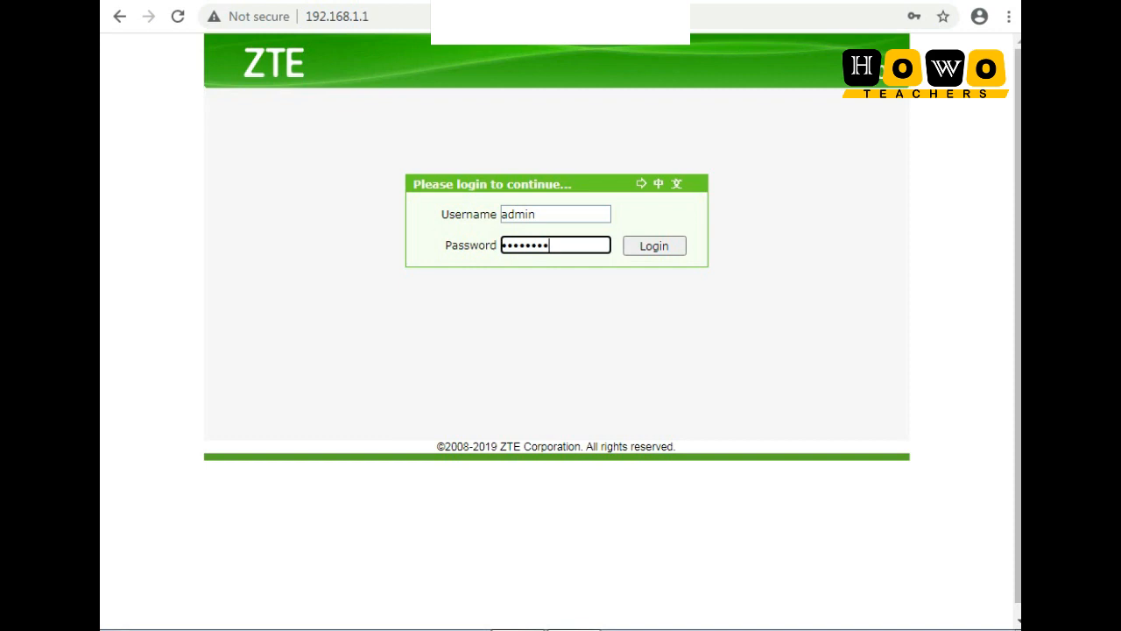
pyautogui.click(653, 246)
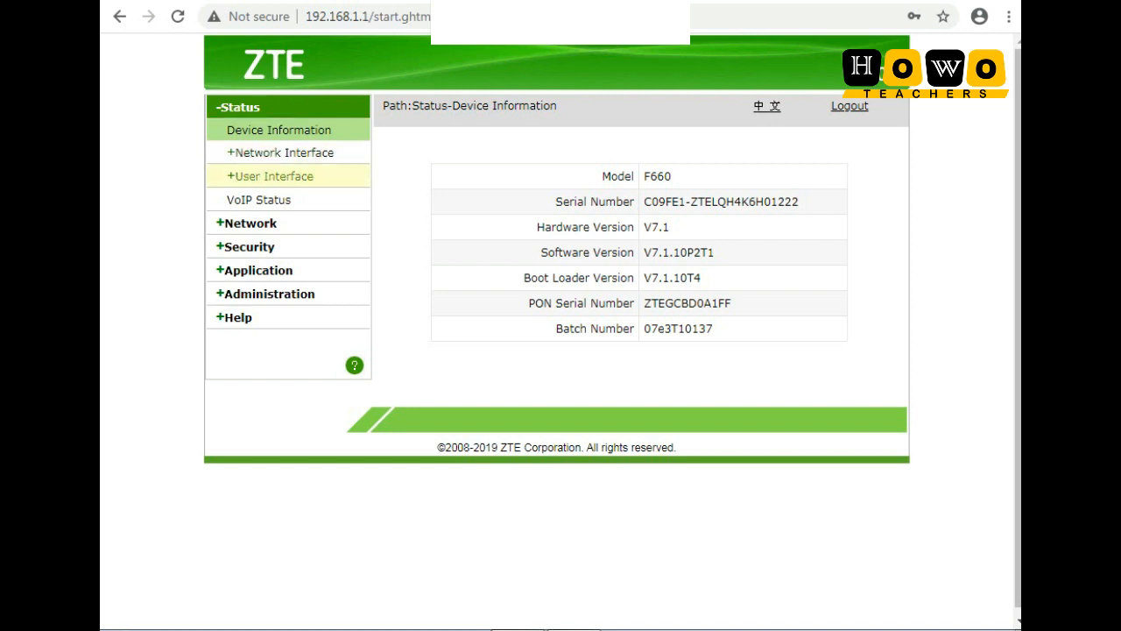
# - Browse from Network Interface status into the Network – WLAN Basic settings page
pyautogui.click(280, 153)
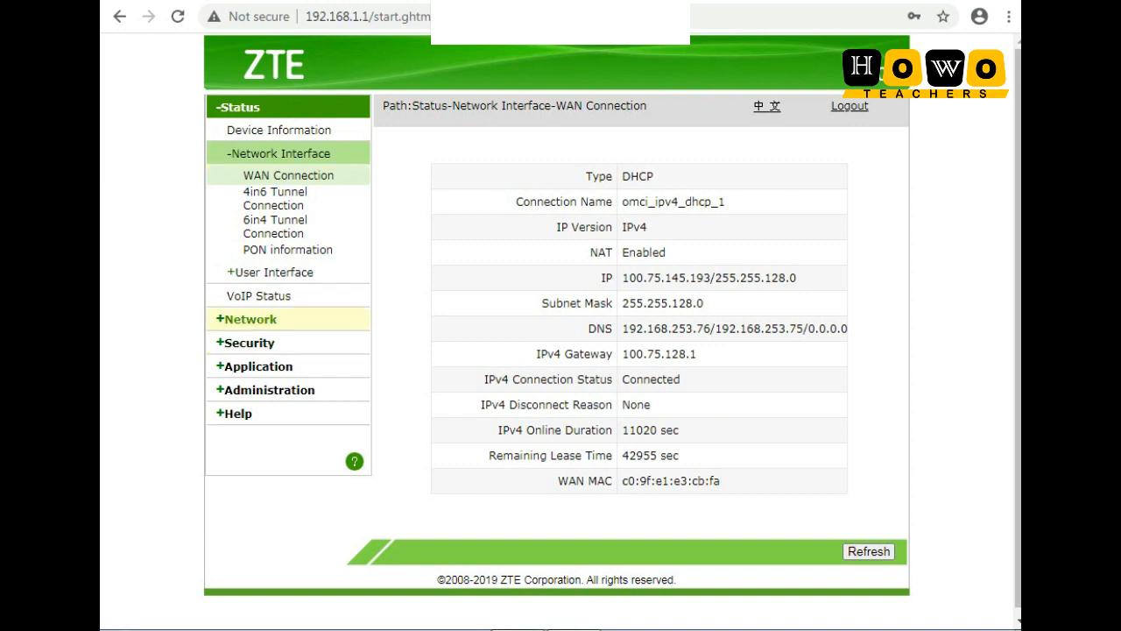
pyautogui.click(249, 319)
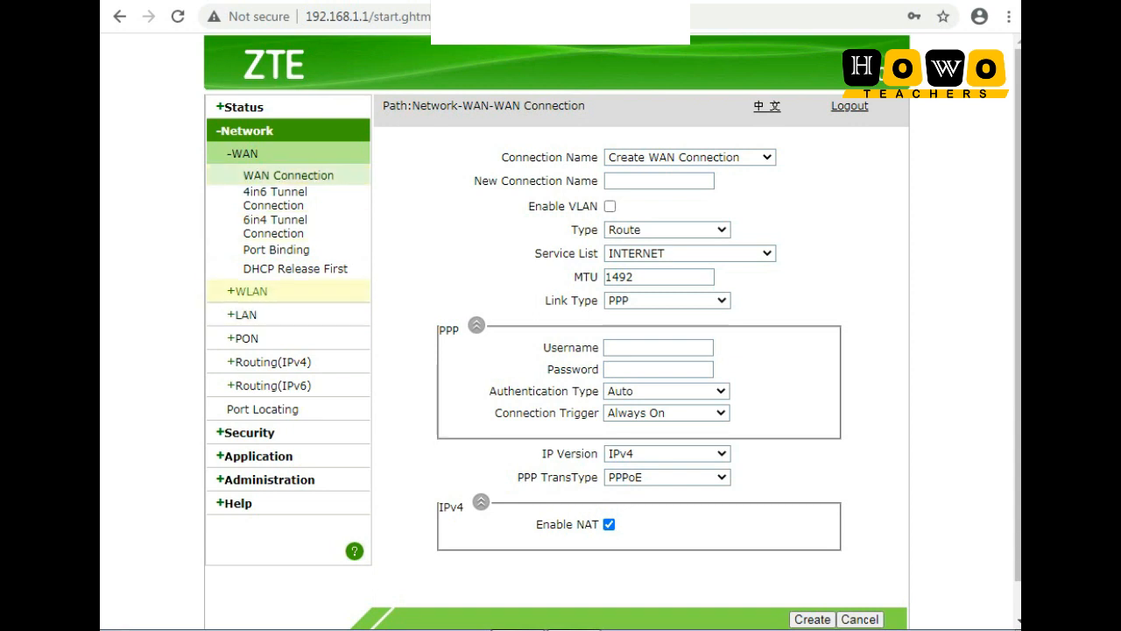
pyautogui.click(249, 291)
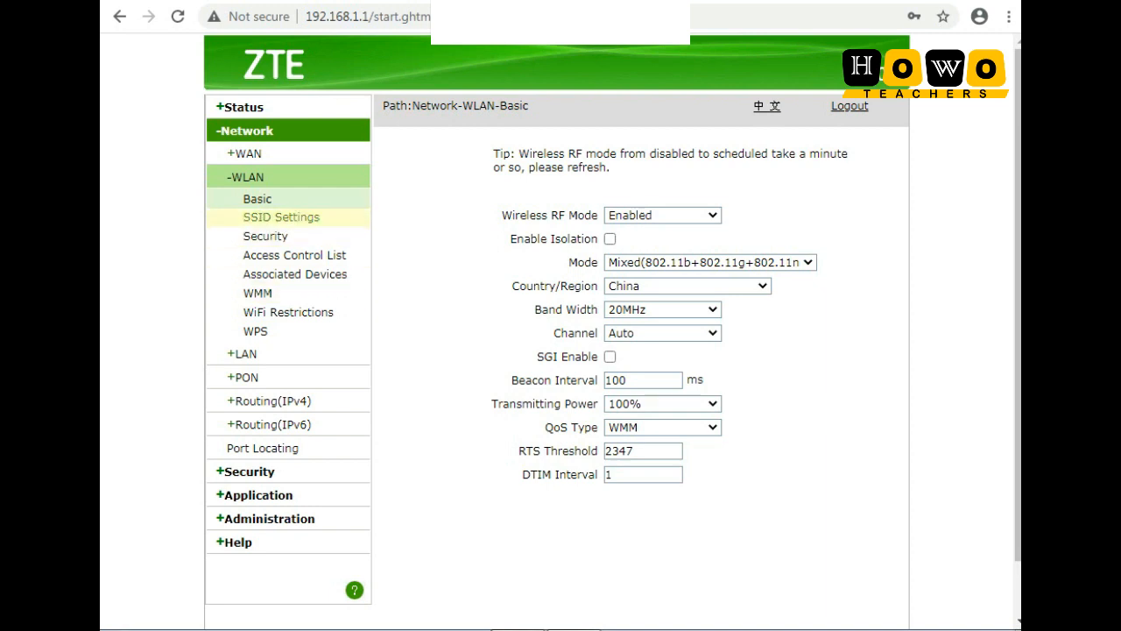
# - Show the SSID Settings page for SSID3, currently named ZTE-SC2HsY
pyautogui.click(280, 217)
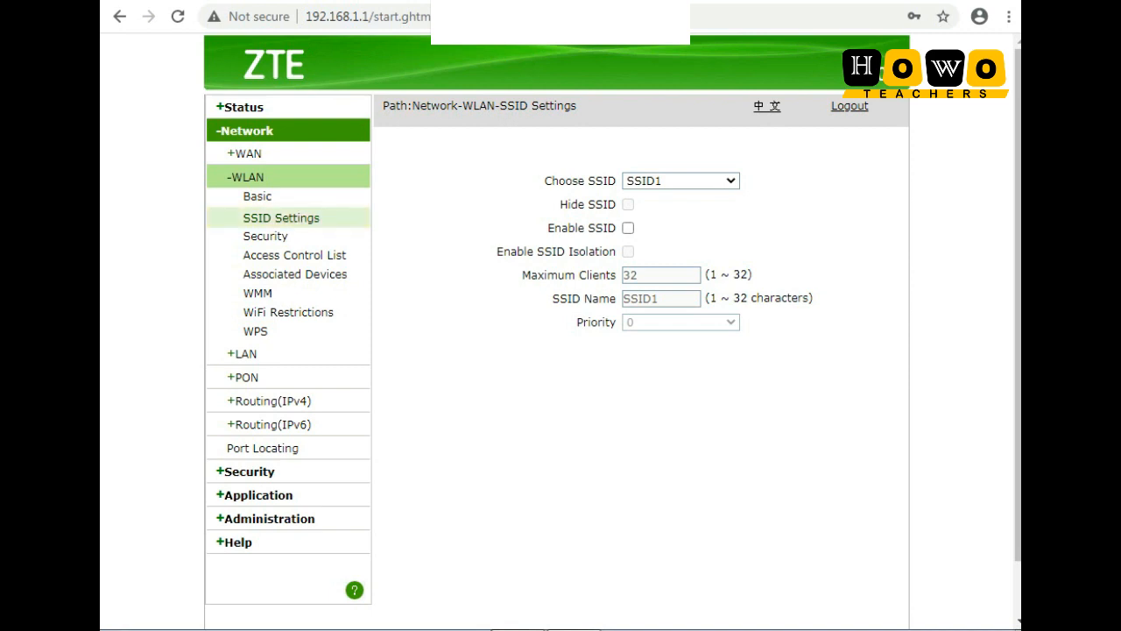
pyautogui.click(680, 180)
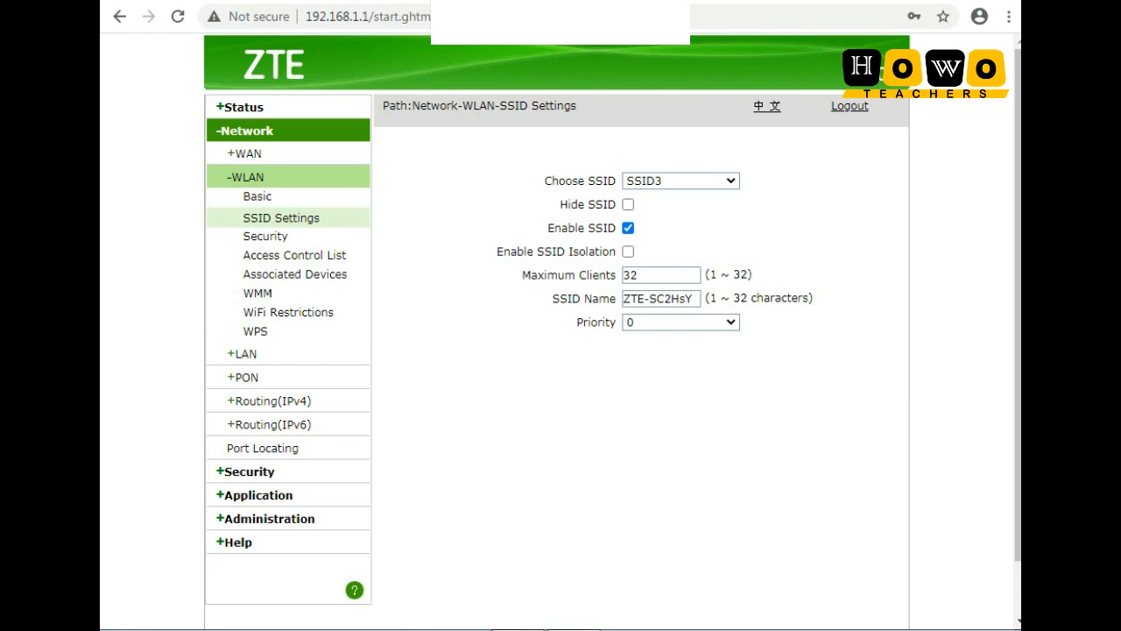
# - Replace the SSID3 name with ronie and submit the change
pyautogui.tripleClick(661, 297)
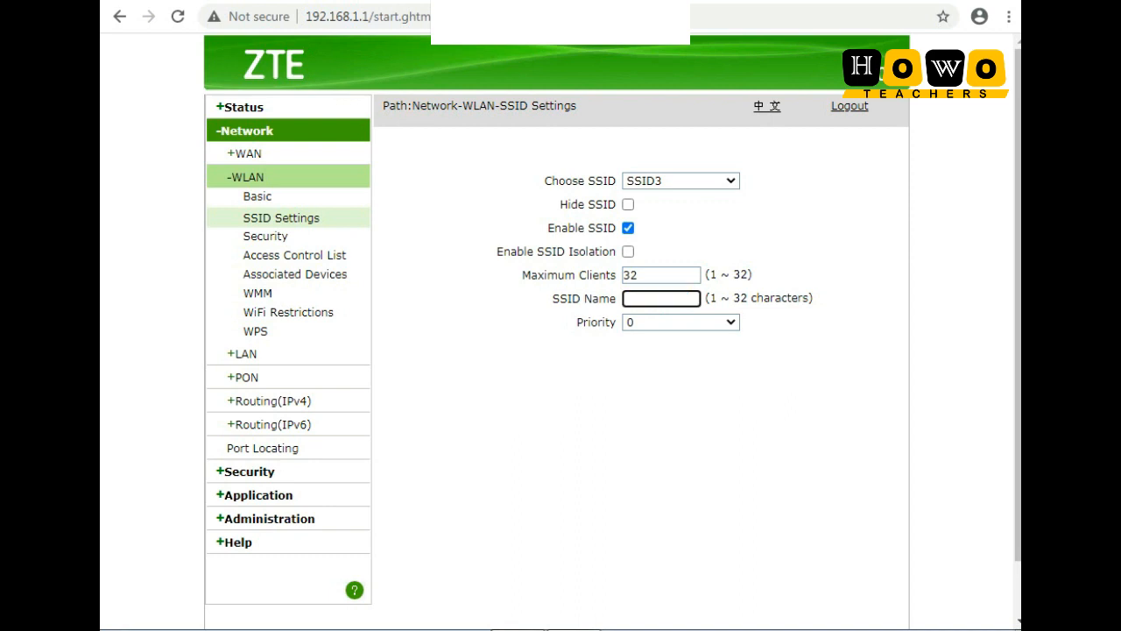
pyautogui.write('roni')
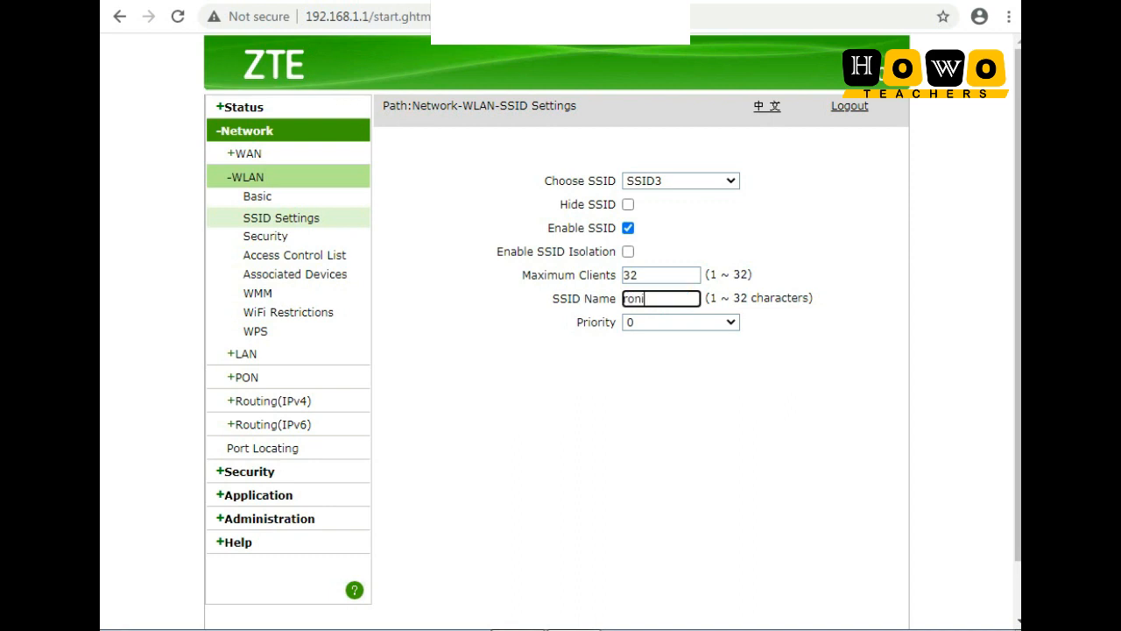
pyautogui.write('e')
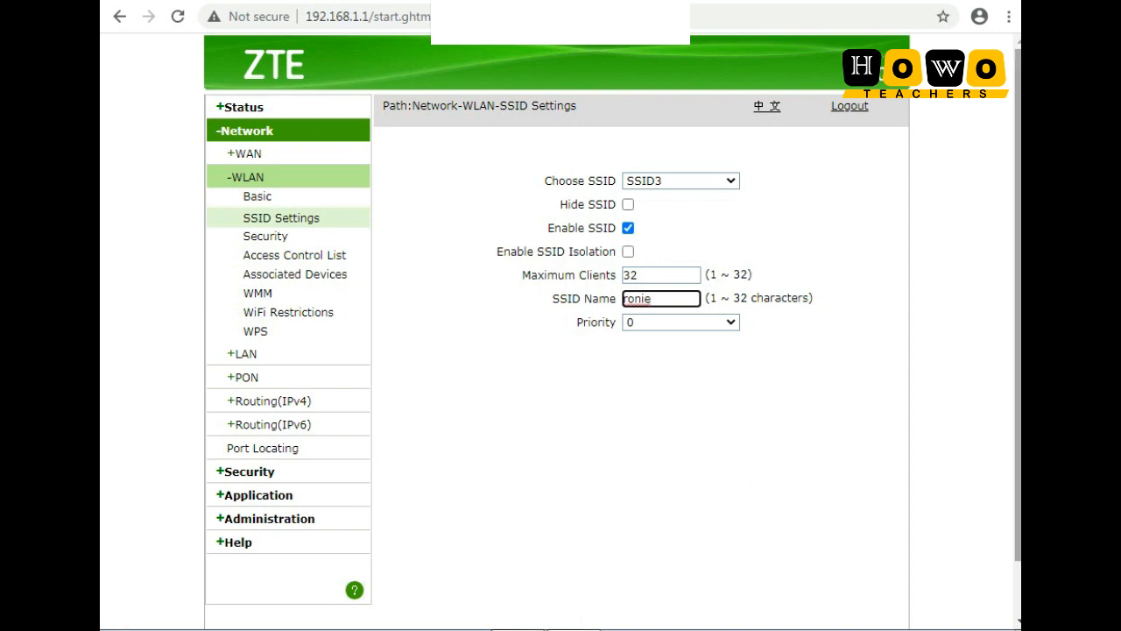
pyautogui.scroll(-3)
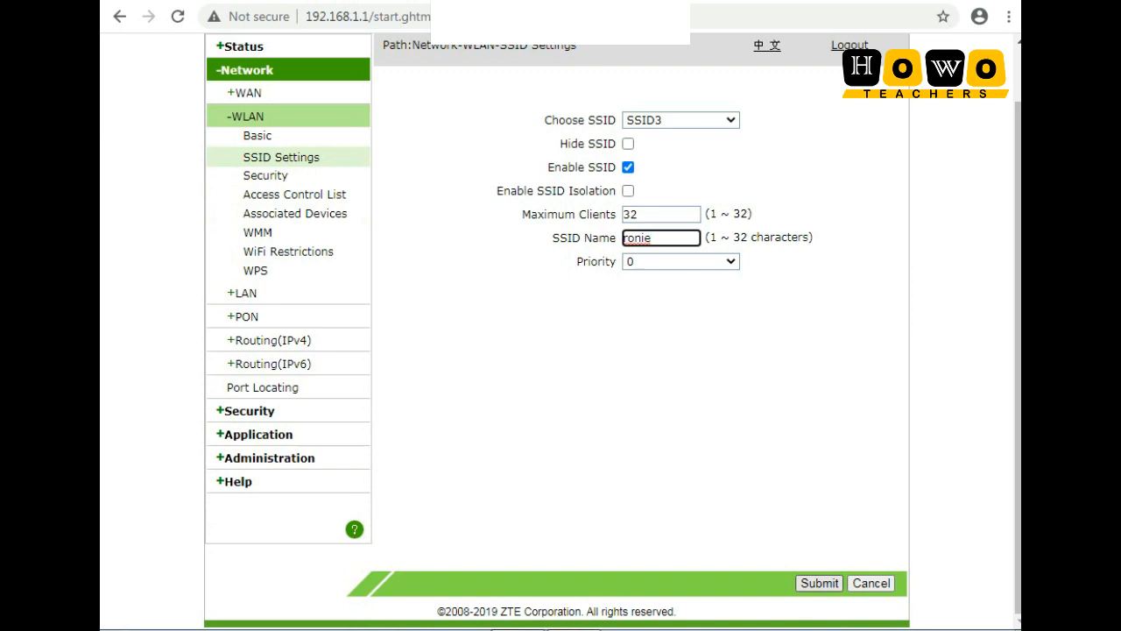
pyautogui.click(819, 581)
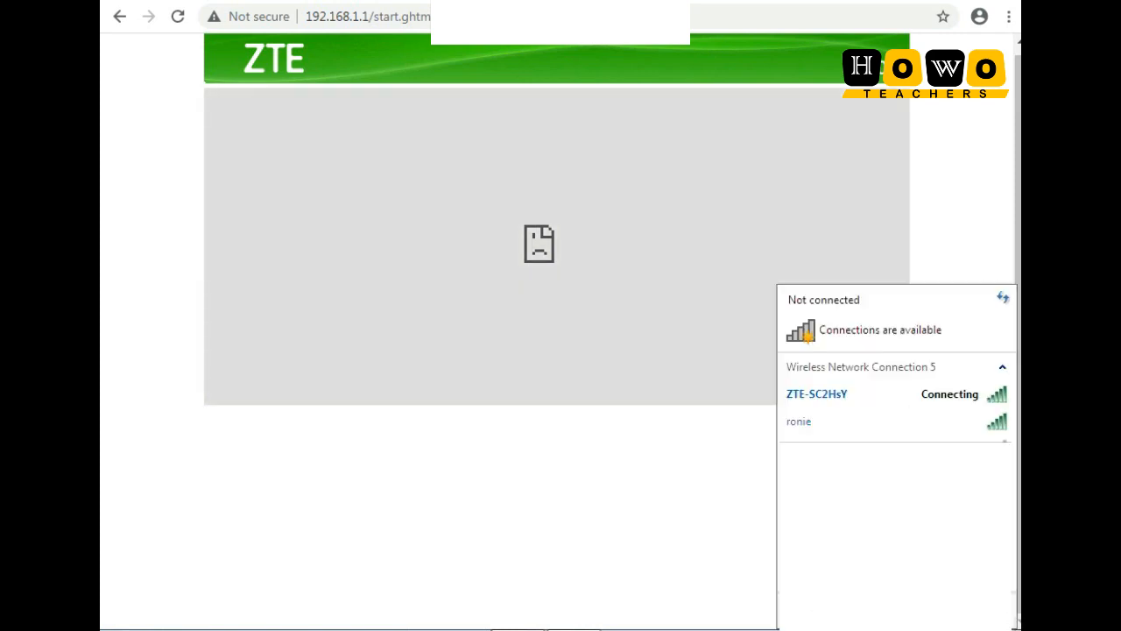
pyautogui.moveTo(832, 393)
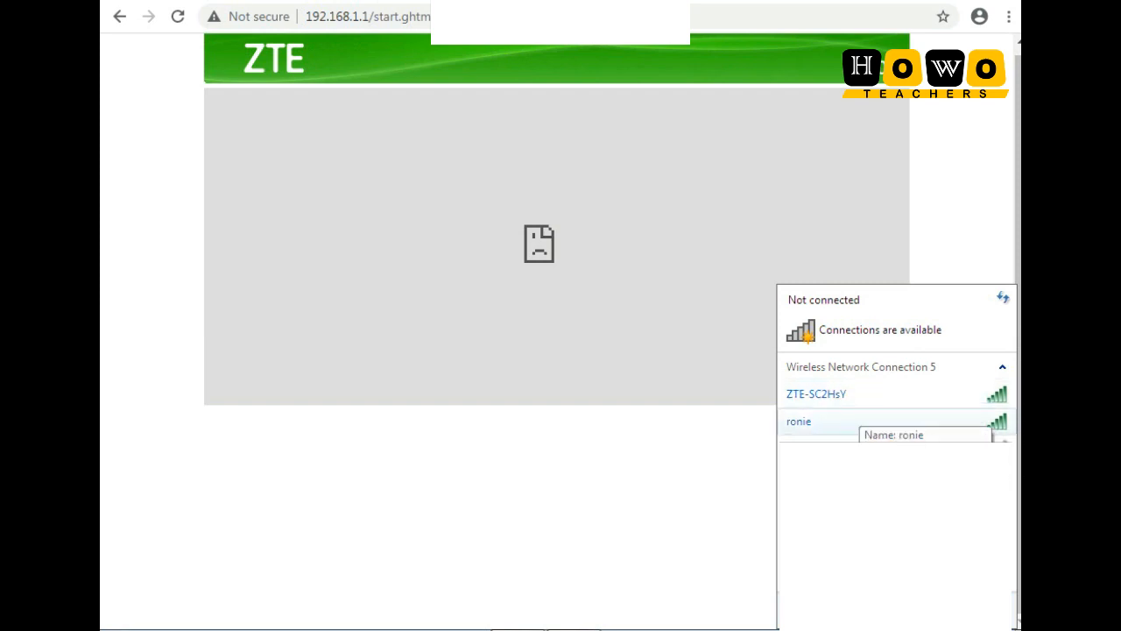
pyautogui.click(799, 420)
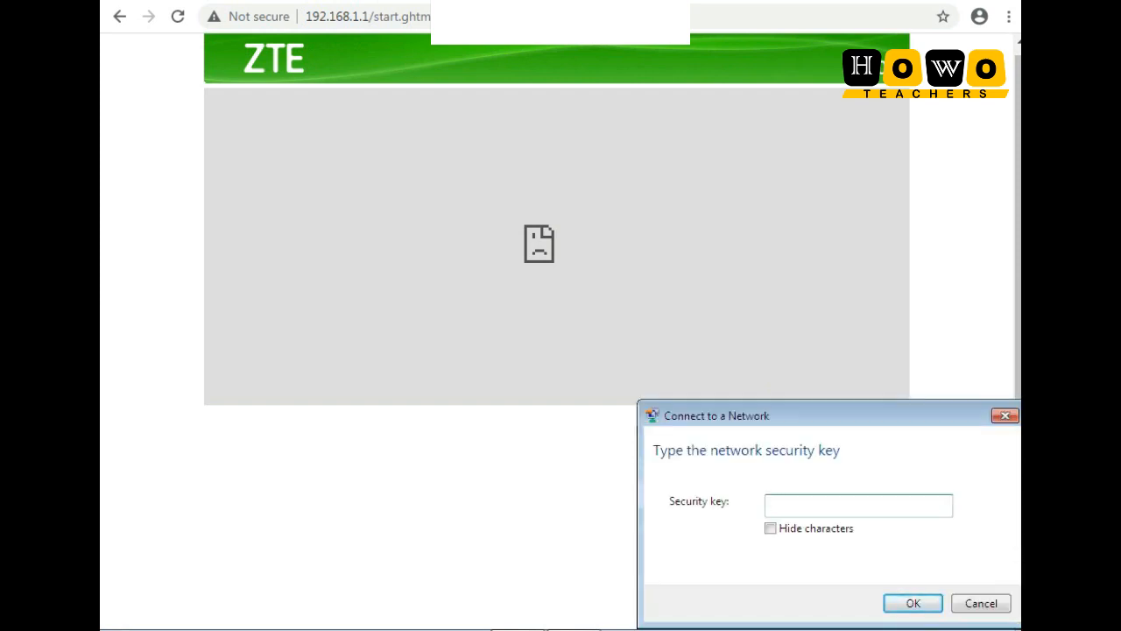
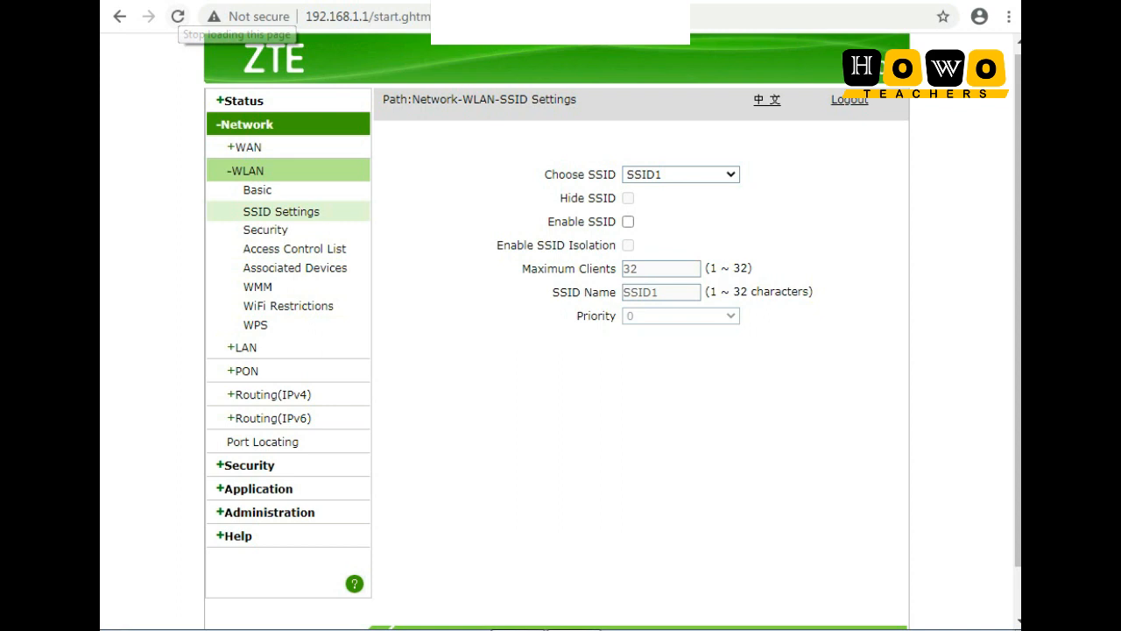
# - Show SSID3's WLAN Security settings with the WPA passphrase revealed for editing
pyautogui.click(266, 229)
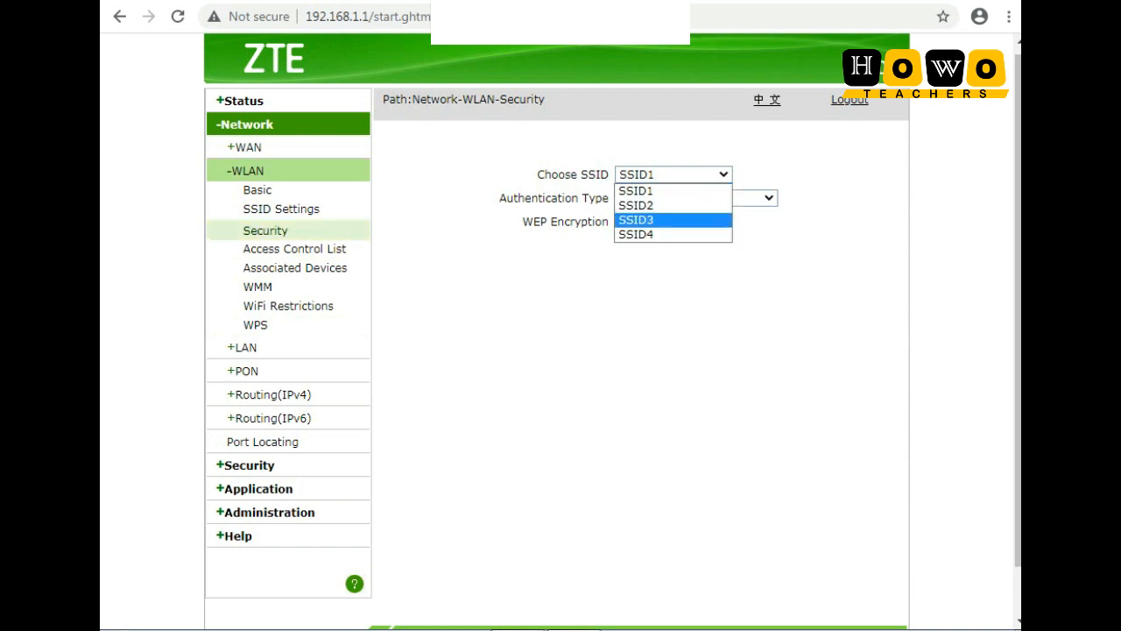
pyautogui.click(635, 220)
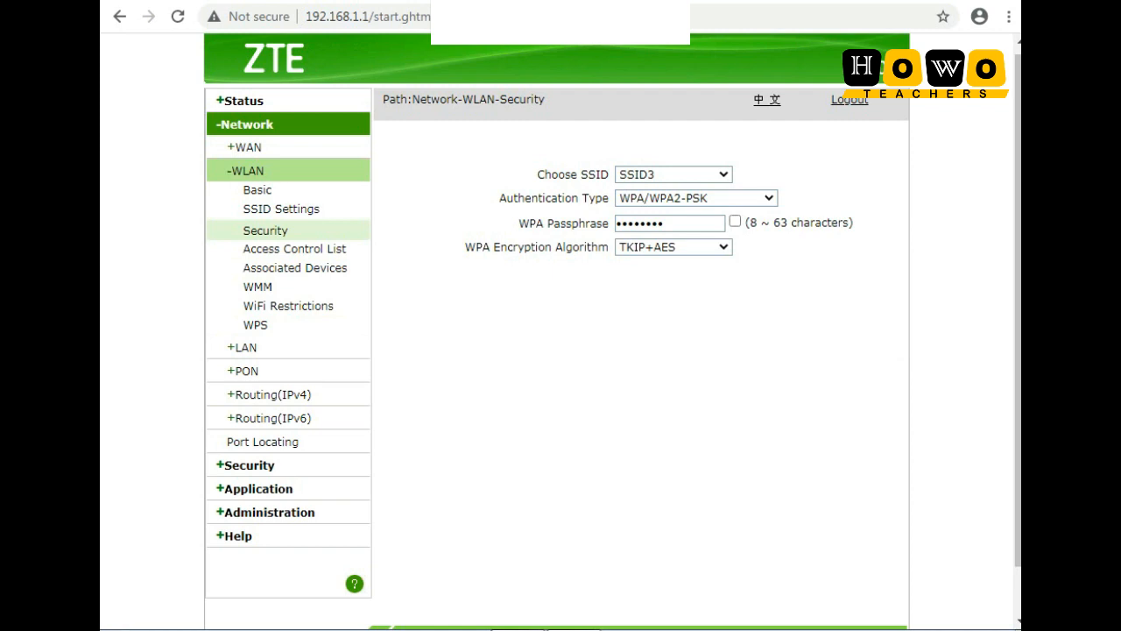
pyautogui.click(734, 221)
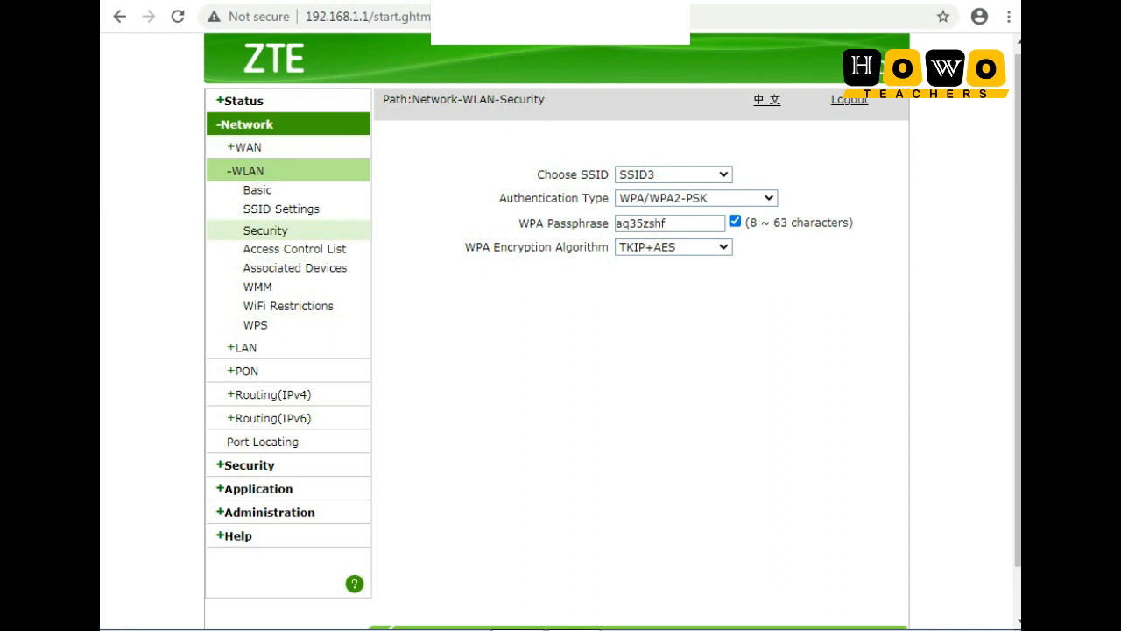
pyautogui.click(669, 223)
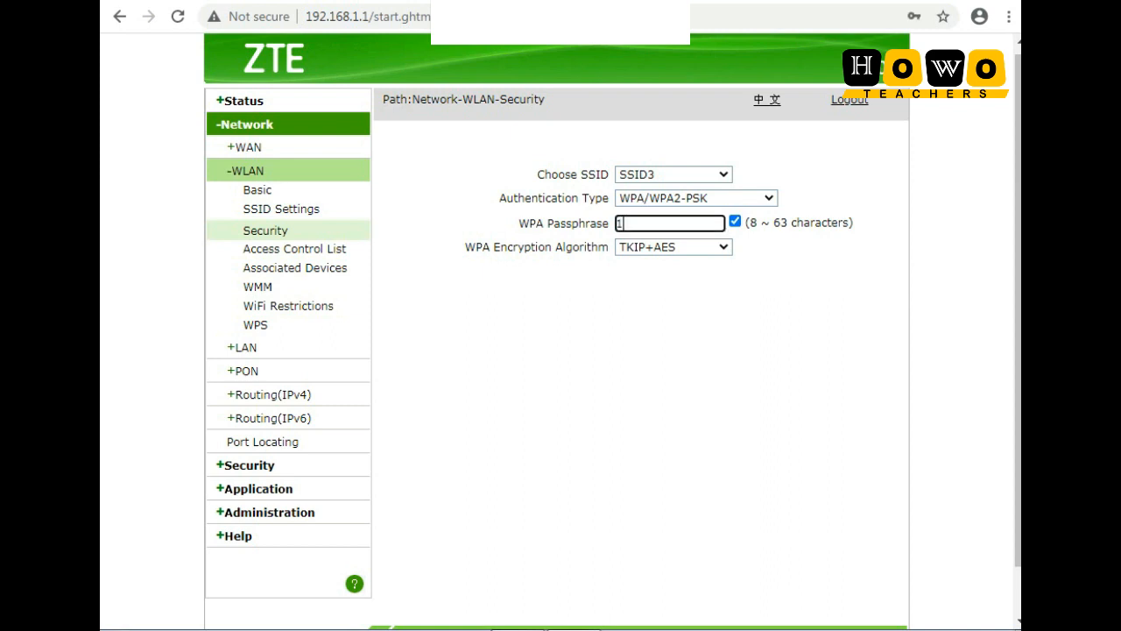
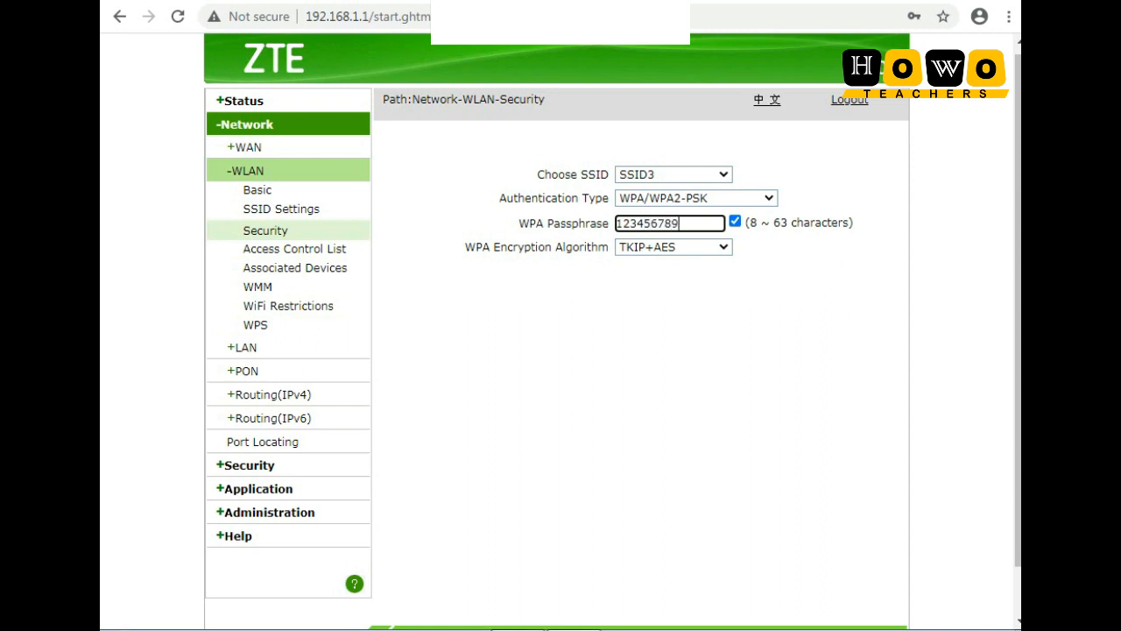
pyautogui.scroll(-3)
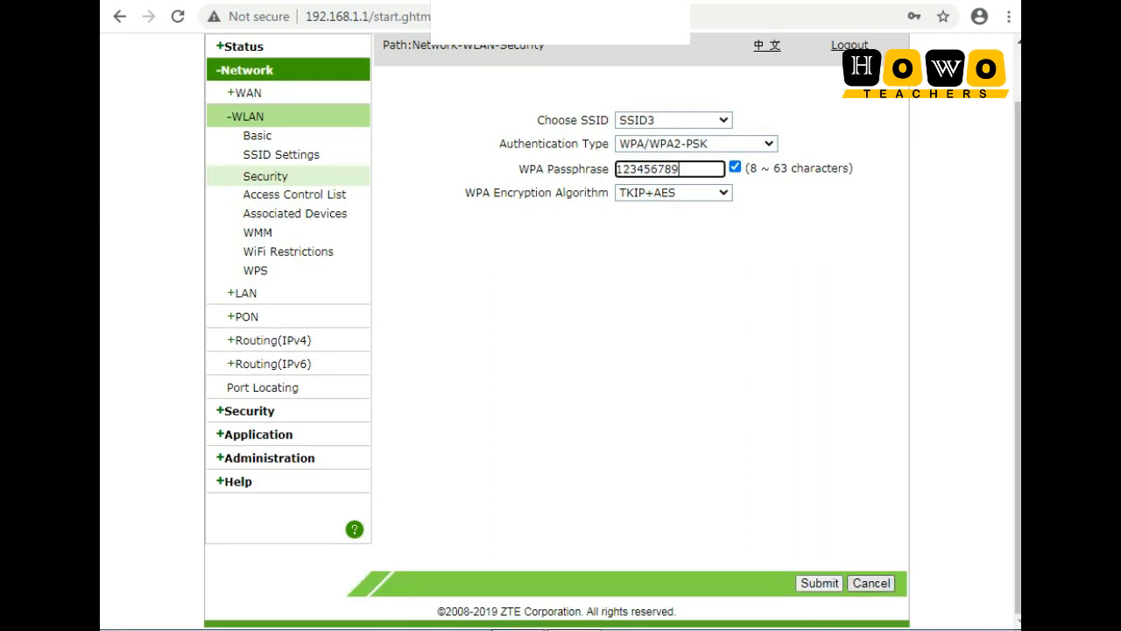
pyautogui.click(818, 581)
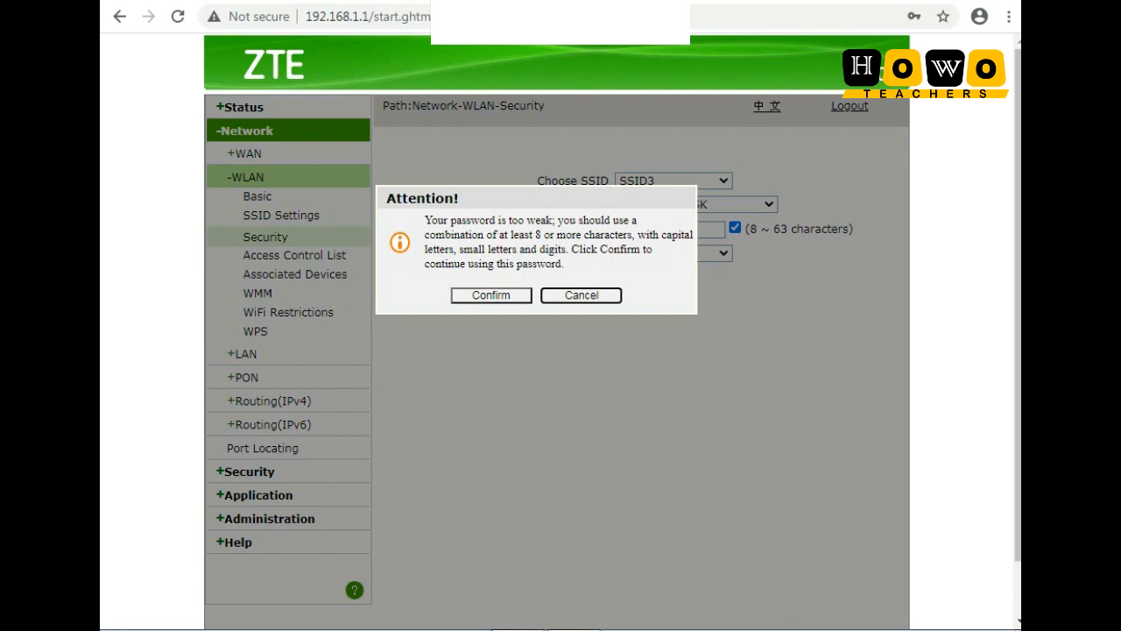
pyautogui.click(491, 295)
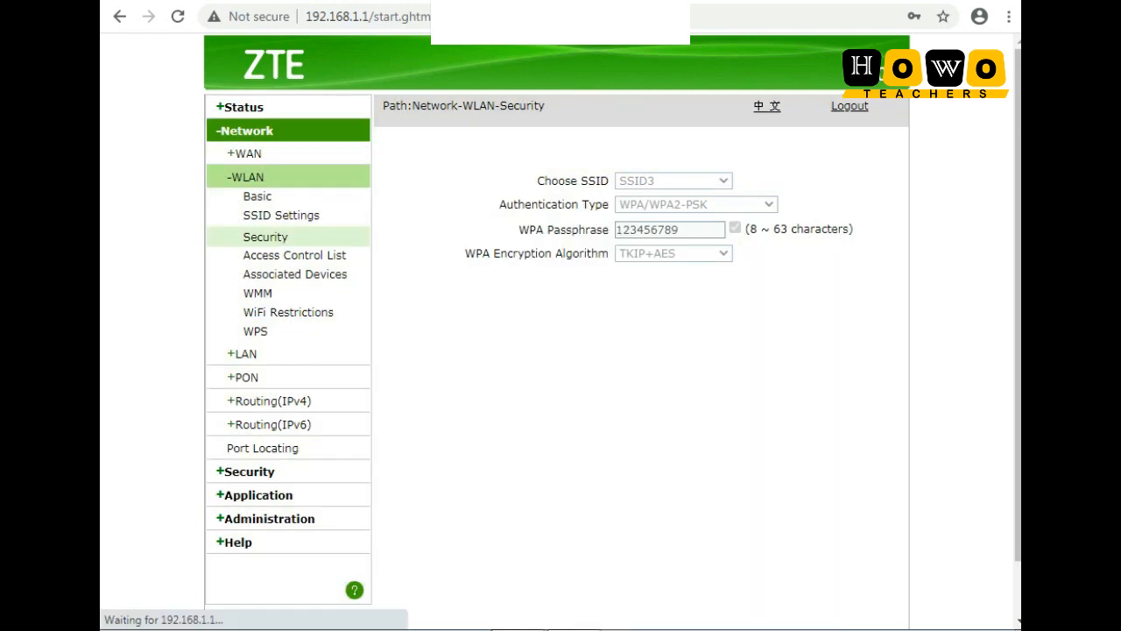